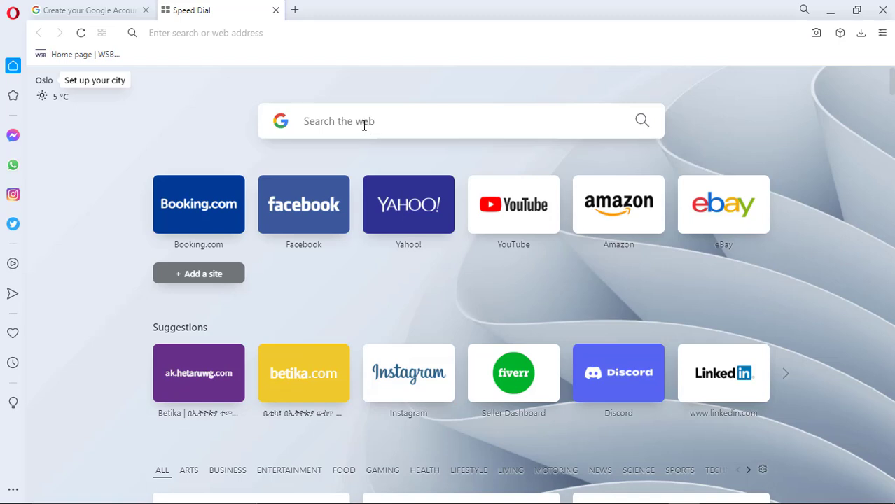
# Search Google for 'gmail sign up' from Opera's Speed Dial search box
pyautogui.click(350, 120)
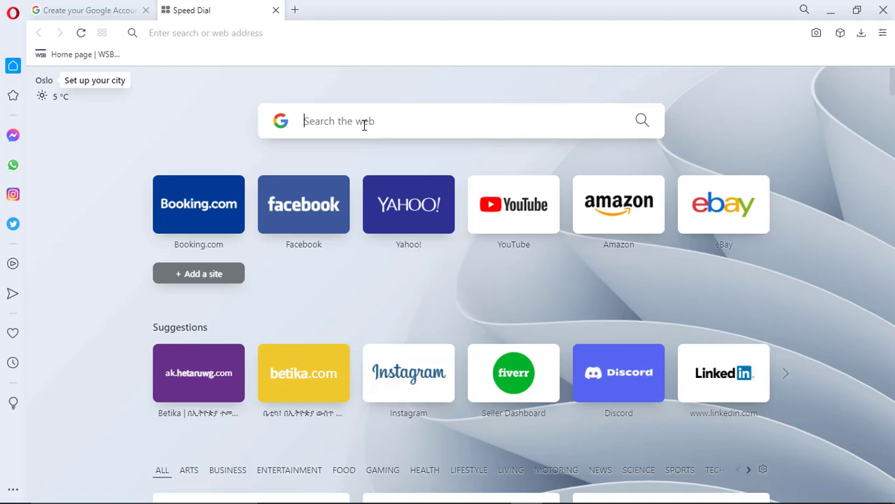
pyautogui.write('gmail sign')
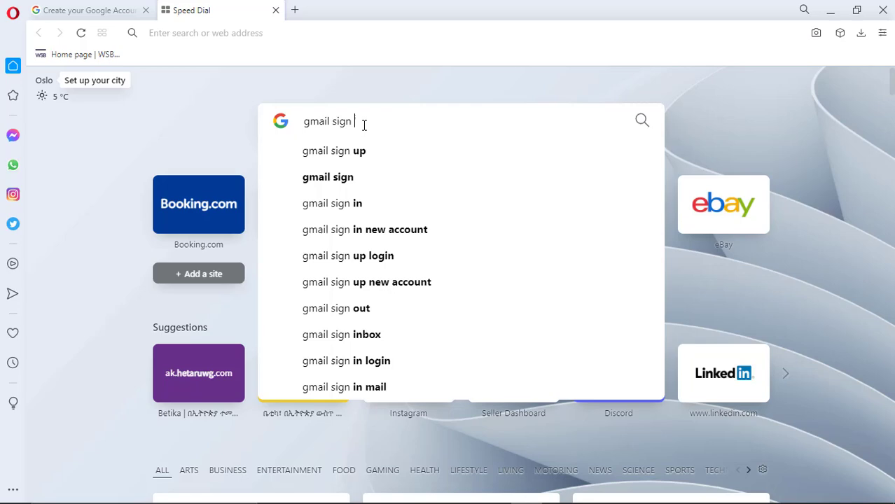
pyautogui.click(334, 150)
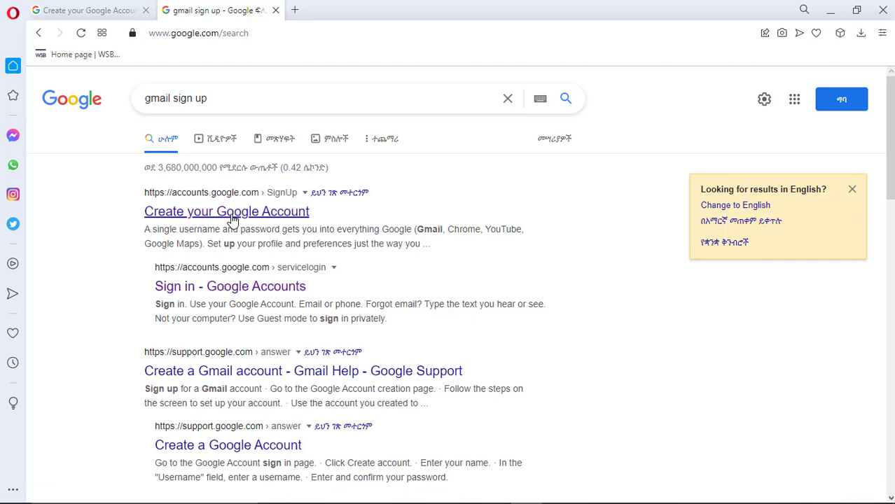
# Open 'Create your Google Account', enter name, username and matching password, and show the password
pyautogui.click(226, 211)
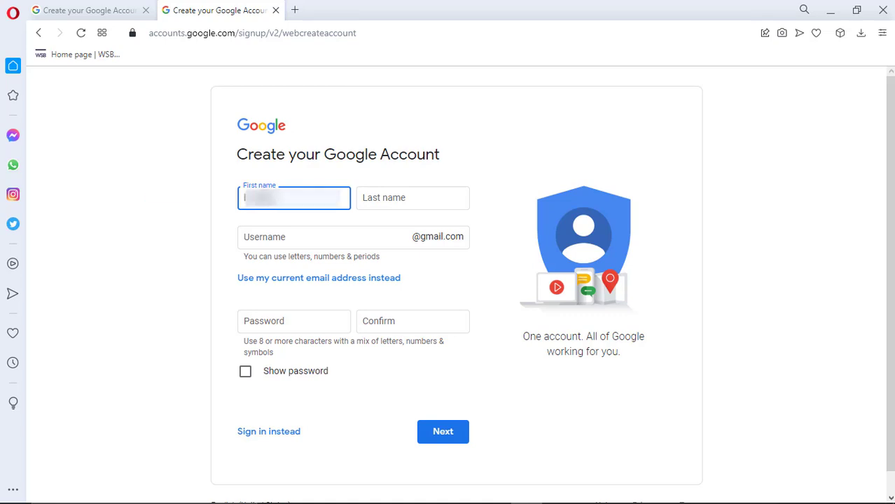
pyautogui.click(412, 198)
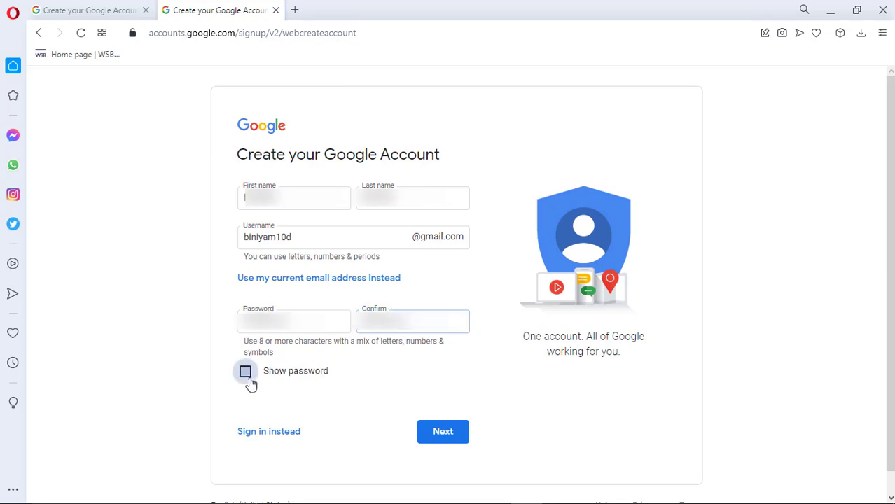
pyautogui.click(245, 371)
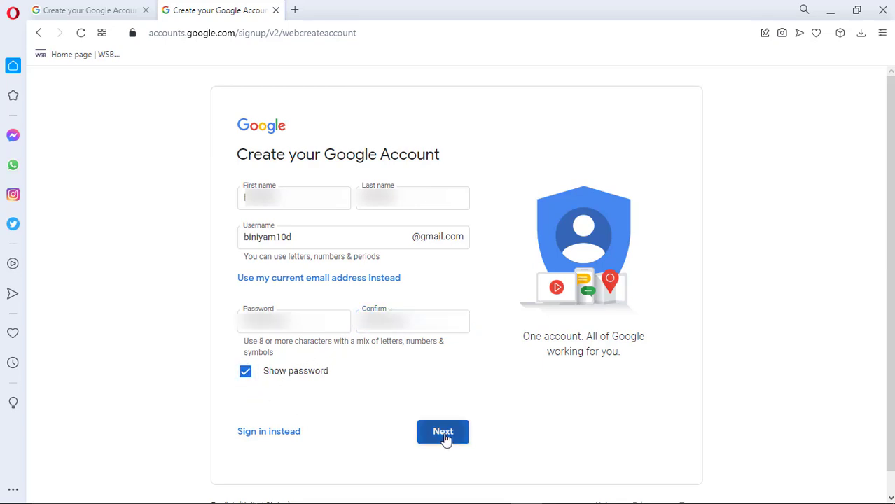
pyautogui.click(442, 431)
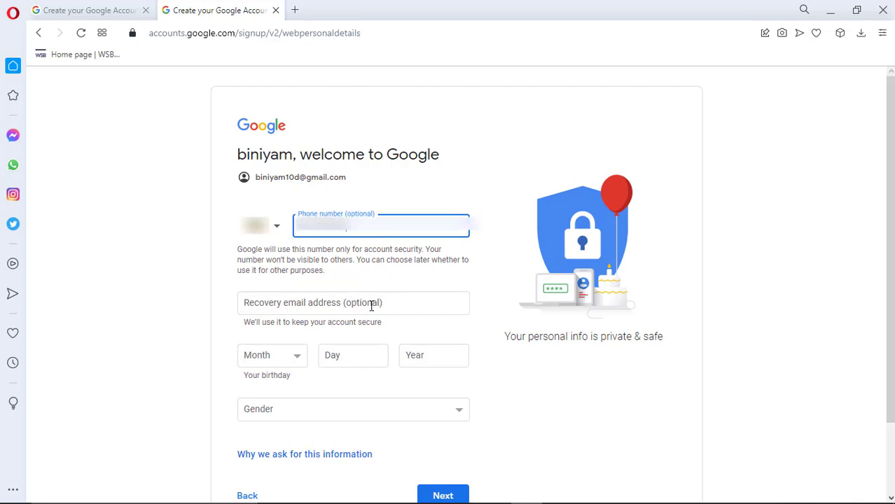
pyautogui.click(353, 303)
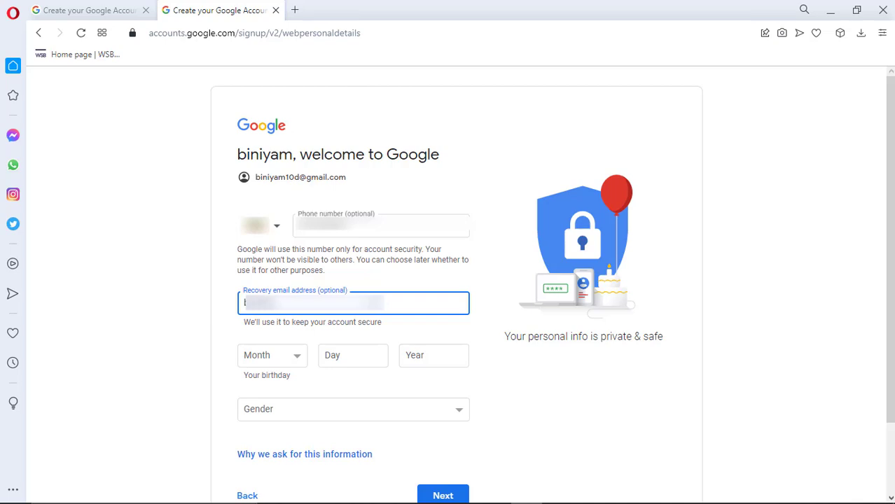
pyautogui.click(272, 355)
pyautogui.write('1996')
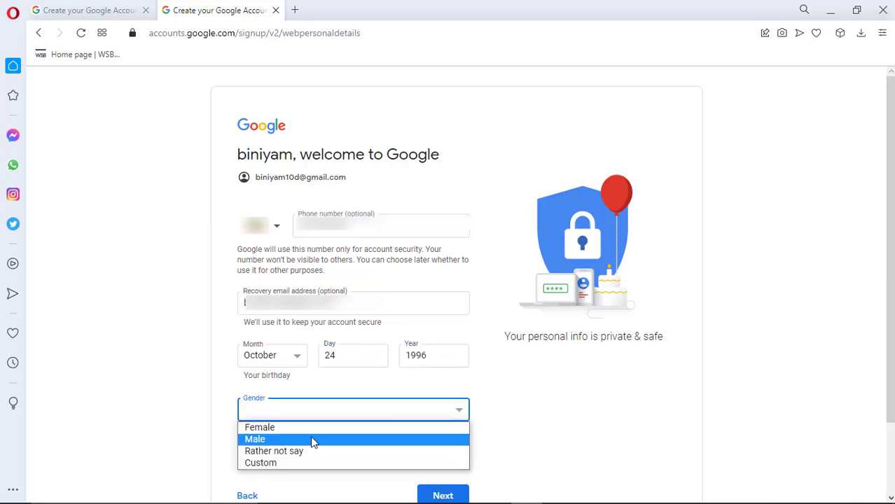
pyautogui.click(255, 439)
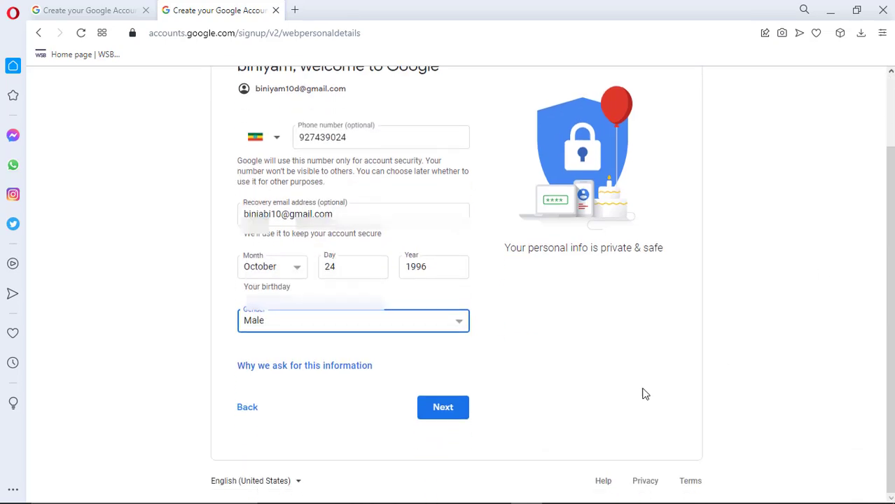
pyautogui.click(442, 407)
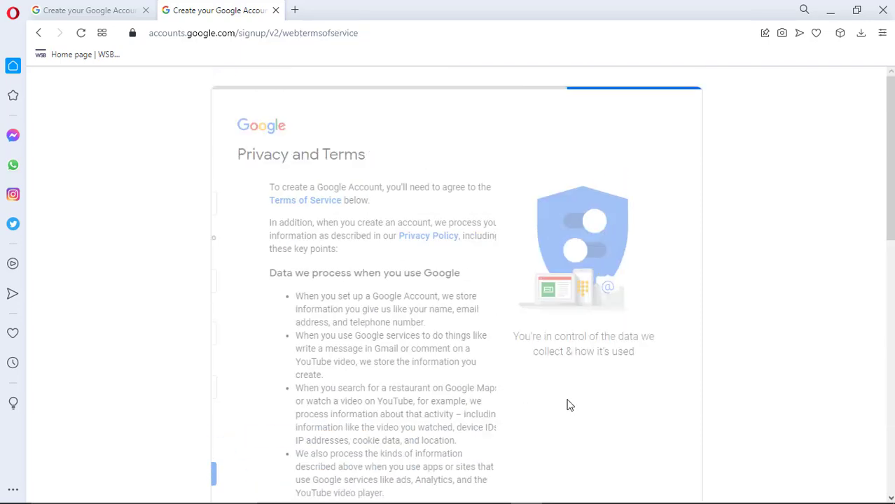
pyautogui.scroll(-3)
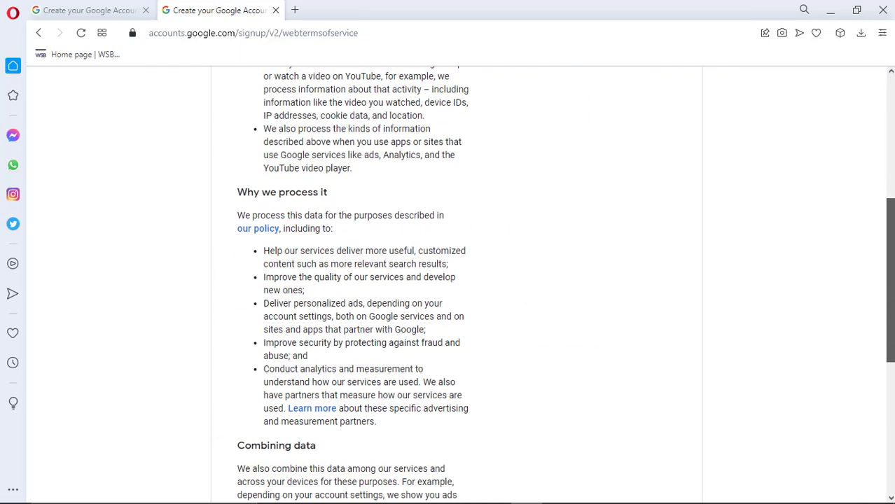
pyautogui.scroll(-3)
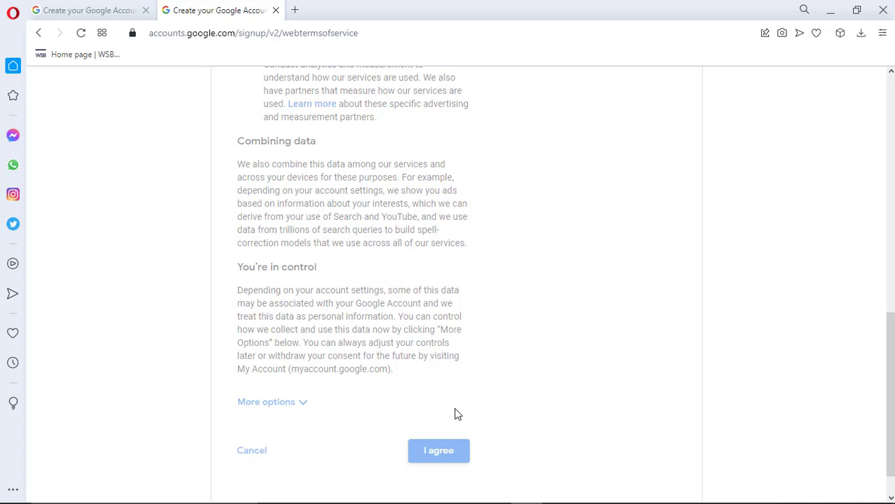